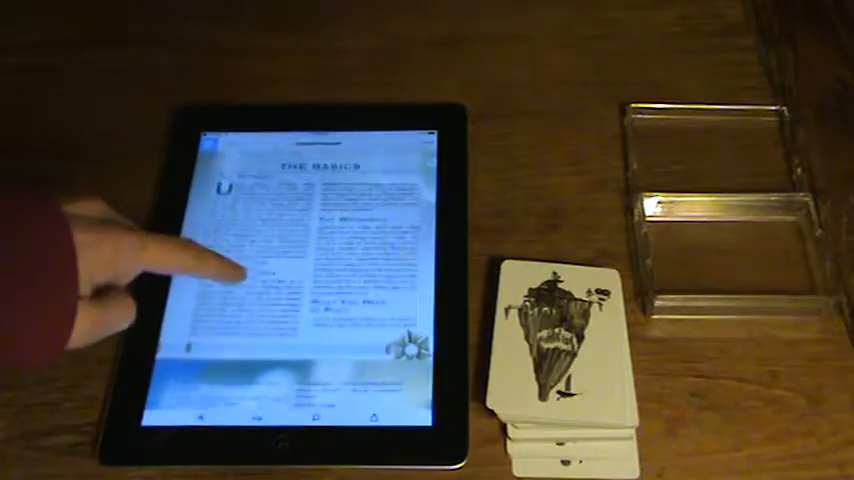
scroll(down, 3)
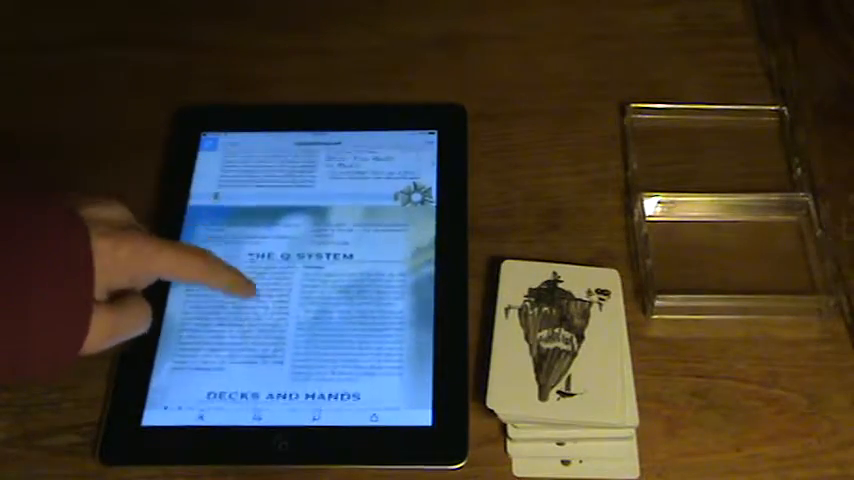